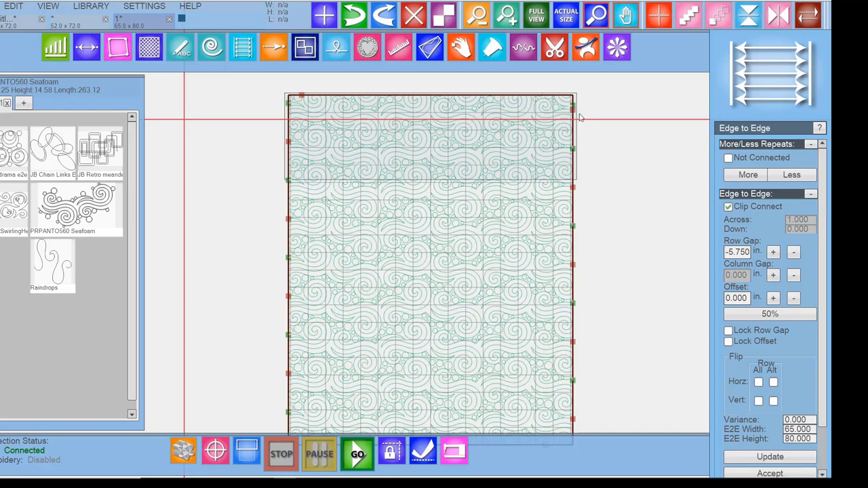
pyautogui.moveTo(559, 107)
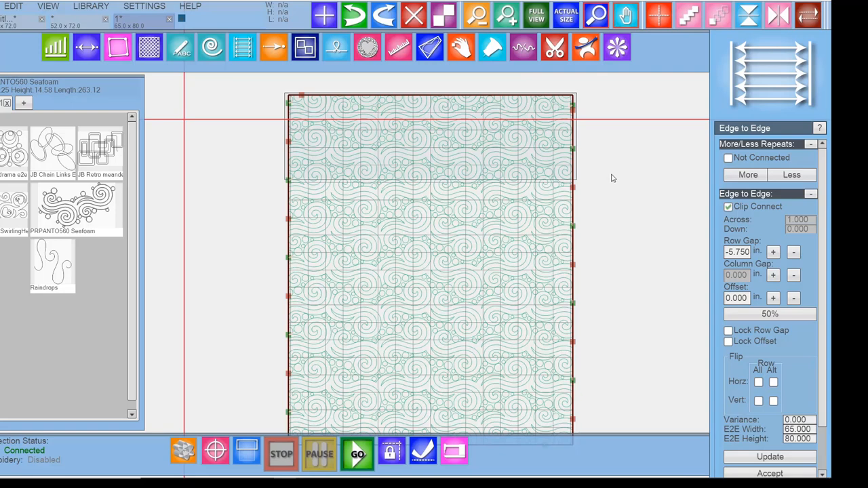
pyautogui.moveTo(617, 160)
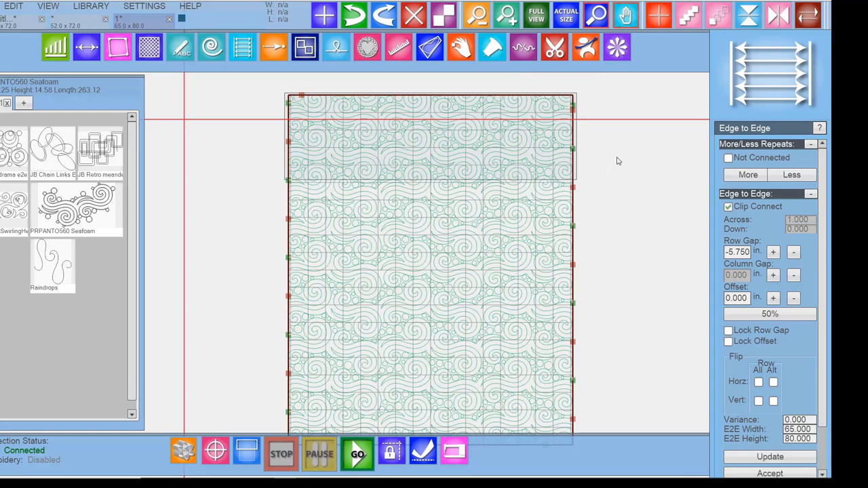
pyautogui.moveTo(562, 106)
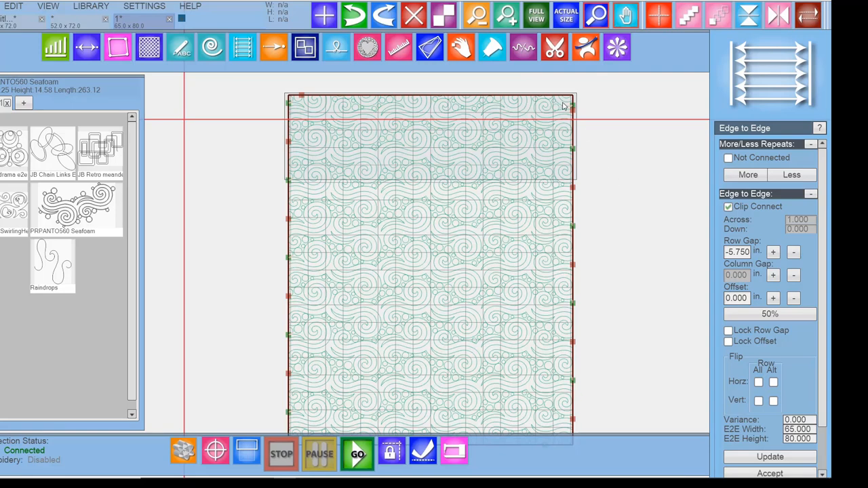
pyautogui.moveTo(617, 157)
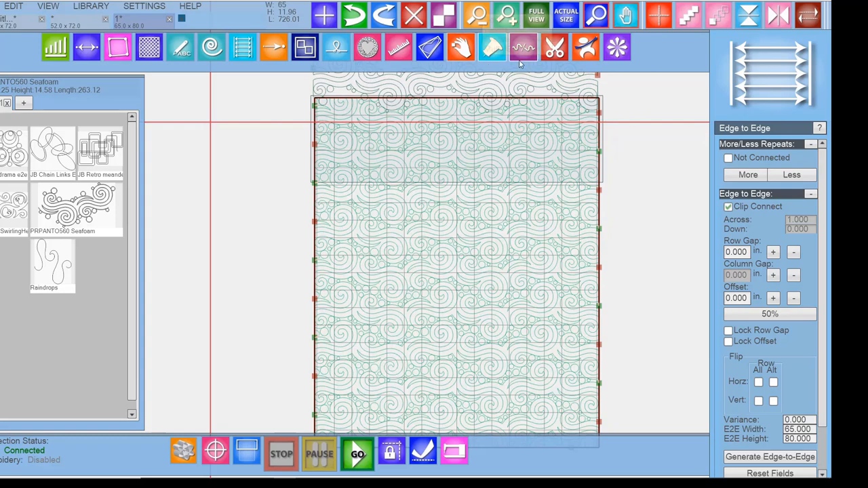
pyautogui.moveTo(586, 47)
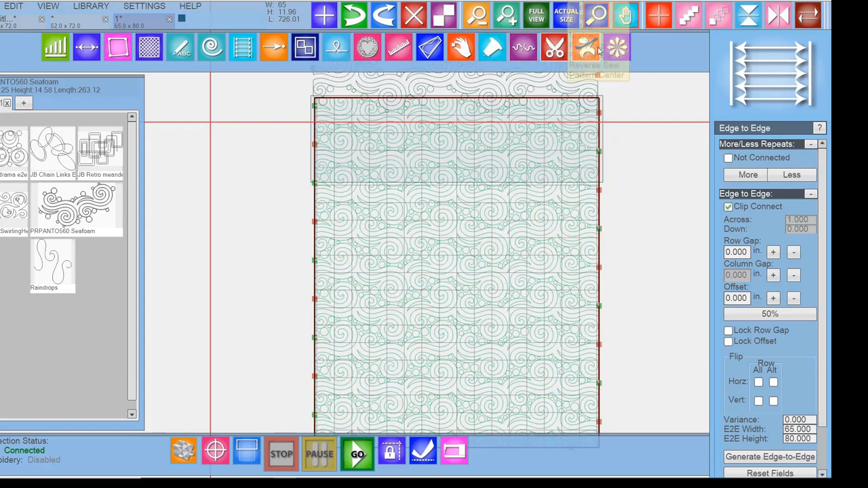
# - Cut off the Seafoam pattern overhang along the quilt's top edge with a horizontal trim
pyautogui.click(555, 47)
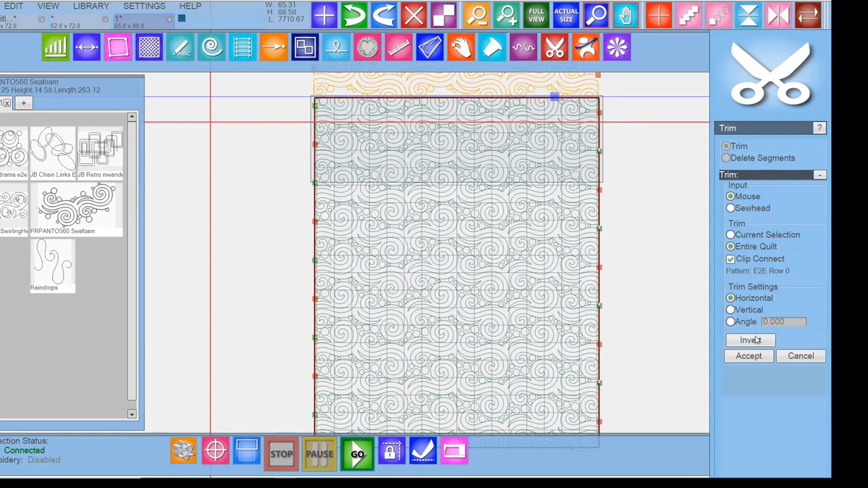
pyautogui.click(747, 355)
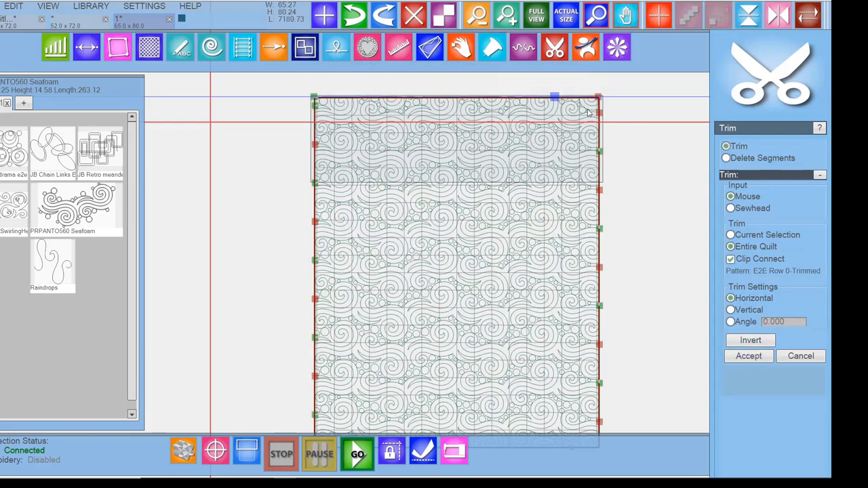
pyautogui.moveTo(623, 138)
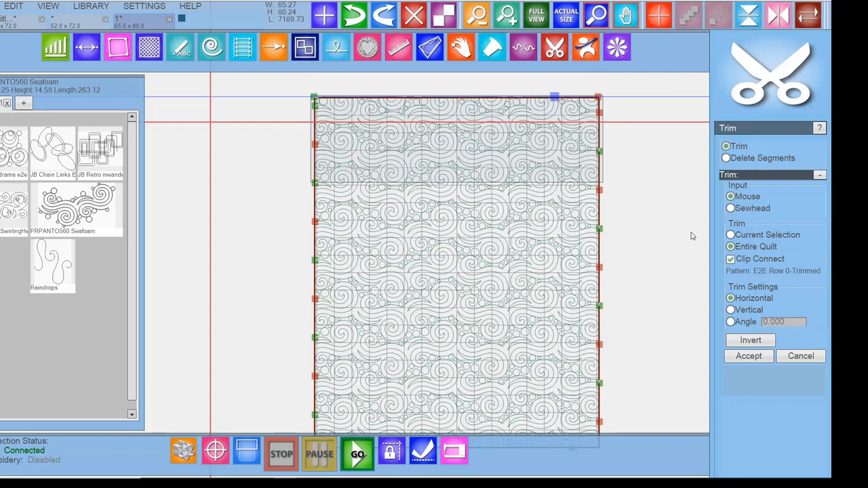
pyautogui.moveTo(709, 238)
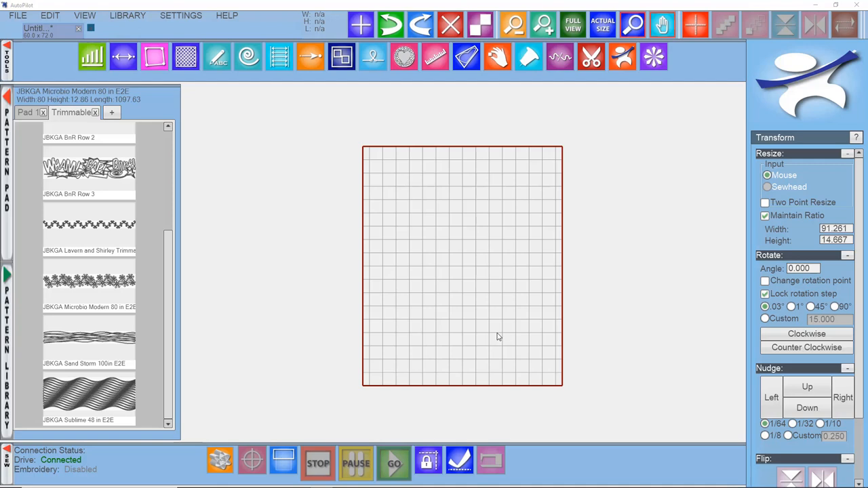
pyautogui.moveTo(219, 291)
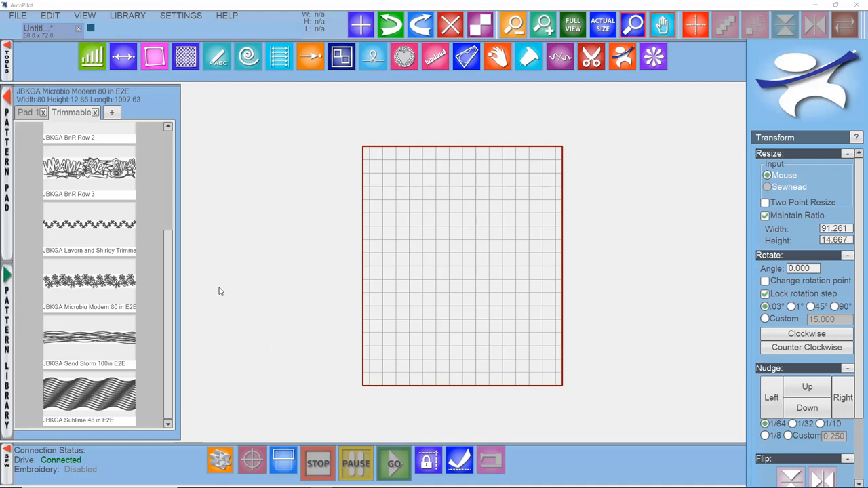
pyautogui.moveTo(118, 297)
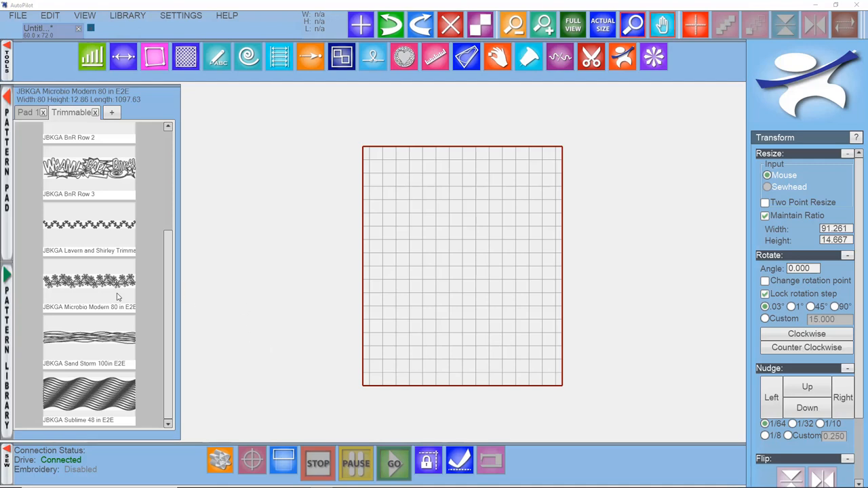
pyautogui.moveTo(88, 290)
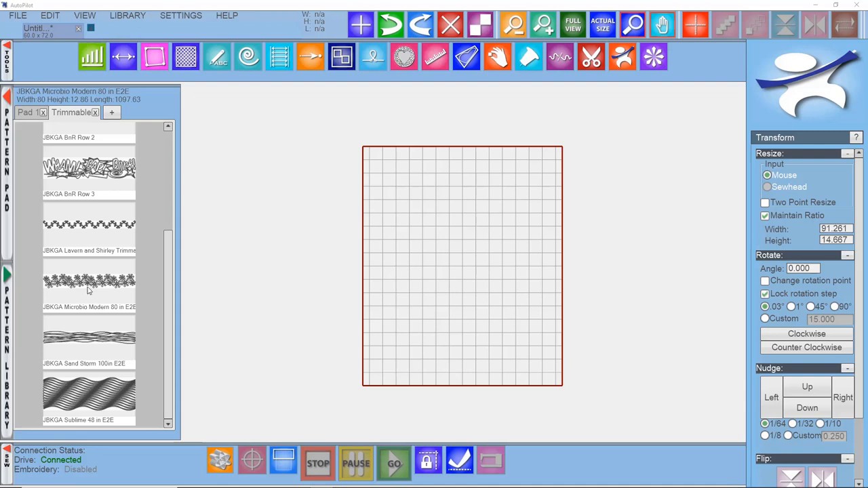
# - Generate 8 rows down of Microbio Modern 80, set the row gap to -2.000, and accept
pyautogui.click(89, 281)
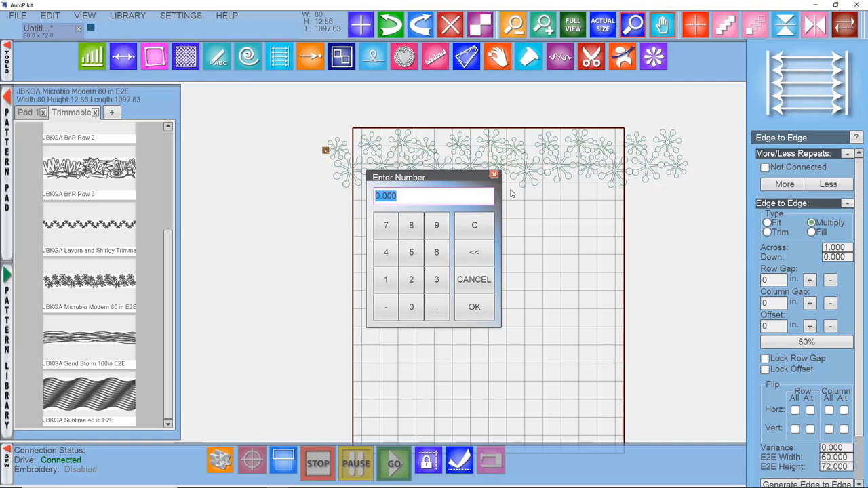
pyautogui.click(411, 224)
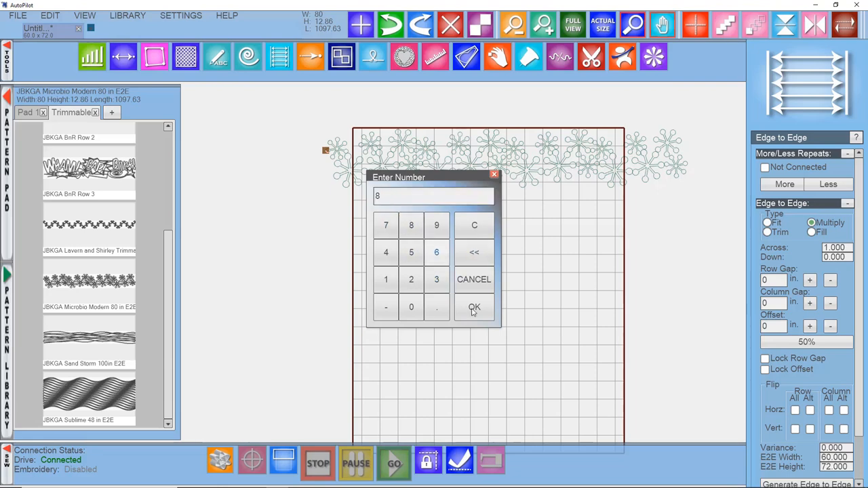
pyautogui.click(474, 307)
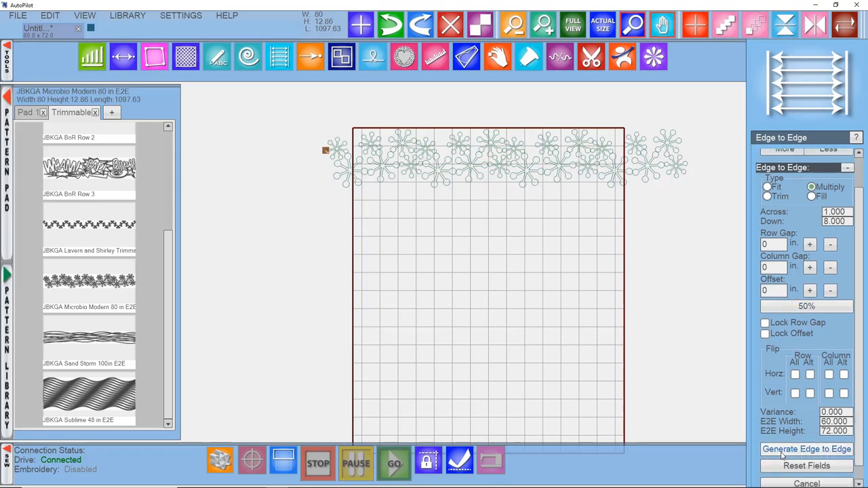
pyautogui.click(806, 448)
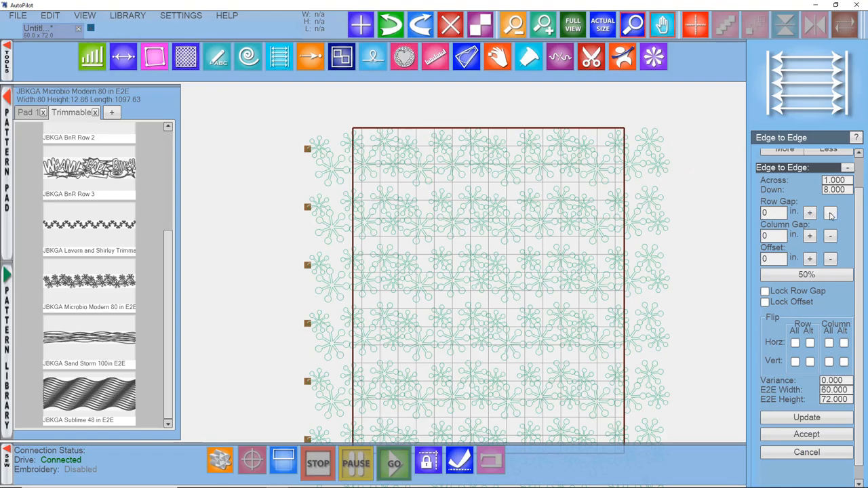
pyautogui.click(830, 212)
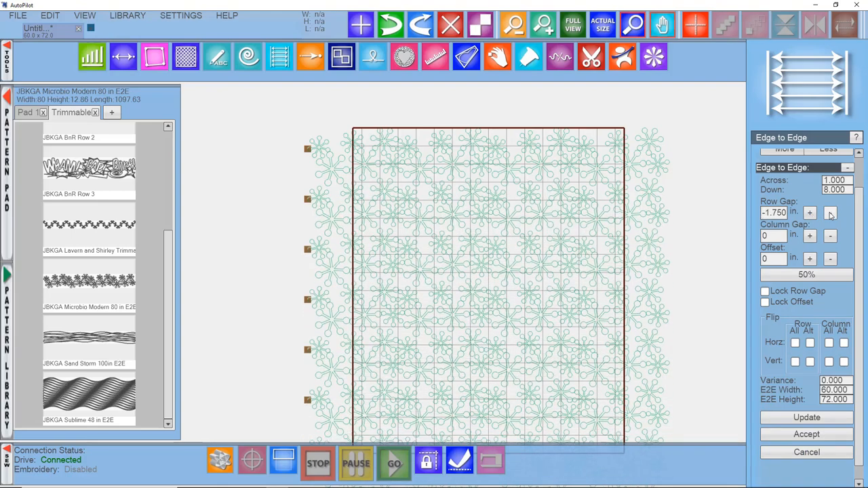
pyautogui.click(831, 212)
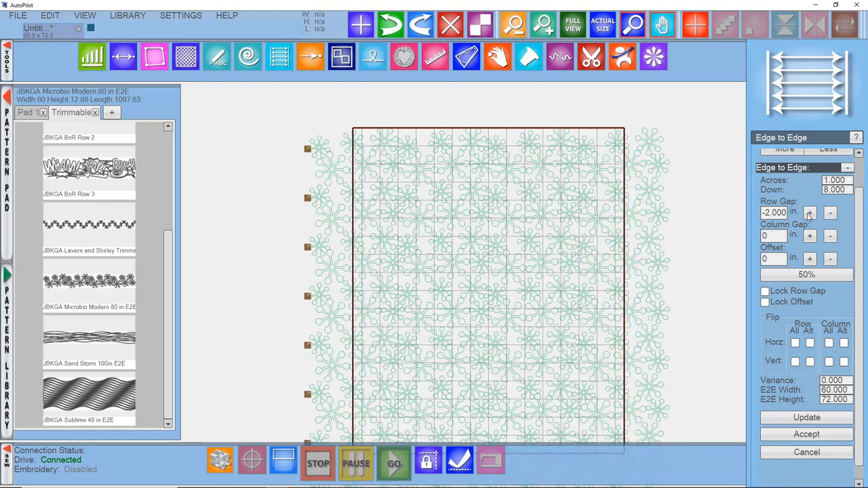
pyautogui.click(829, 212)
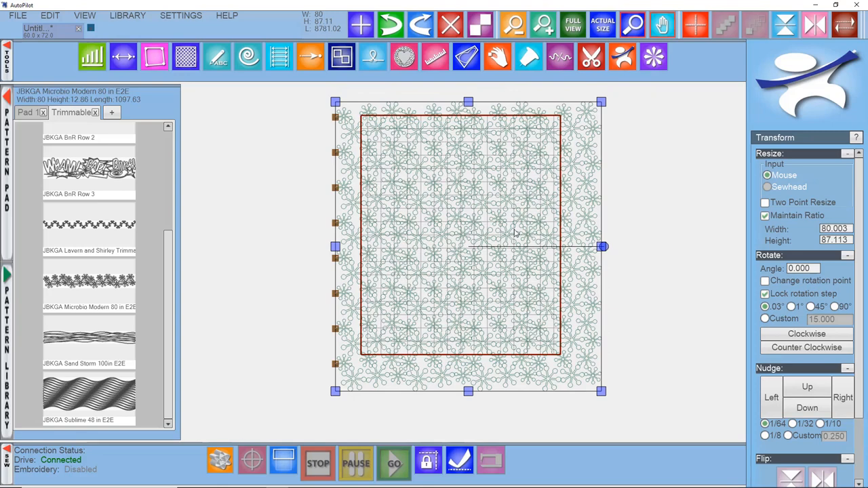
pyautogui.moveTo(556, 254)
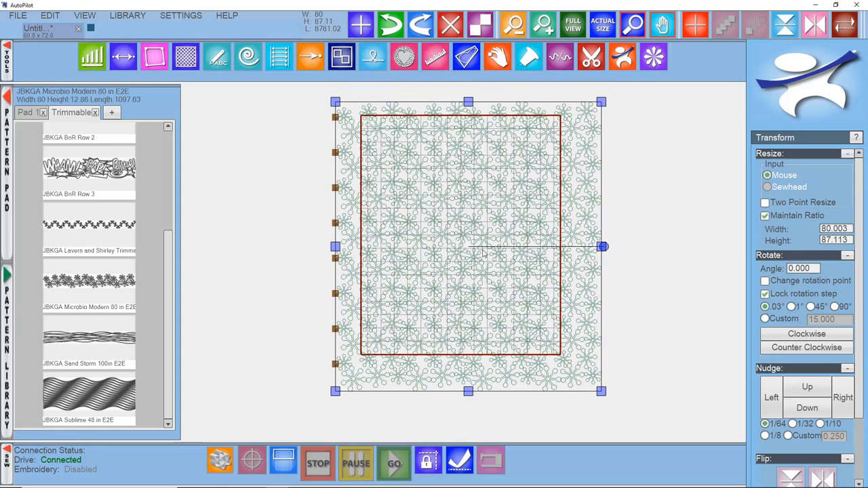
pyautogui.moveTo(510, 219)
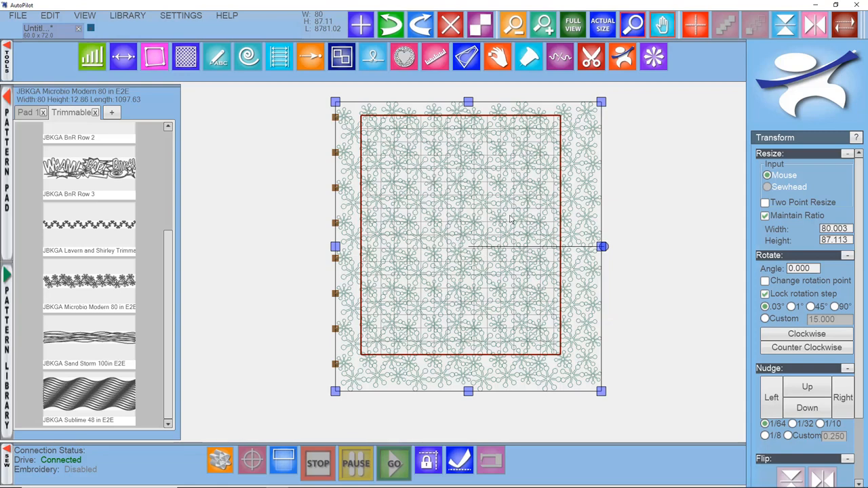
pyautogui.moveTo(646, 334)
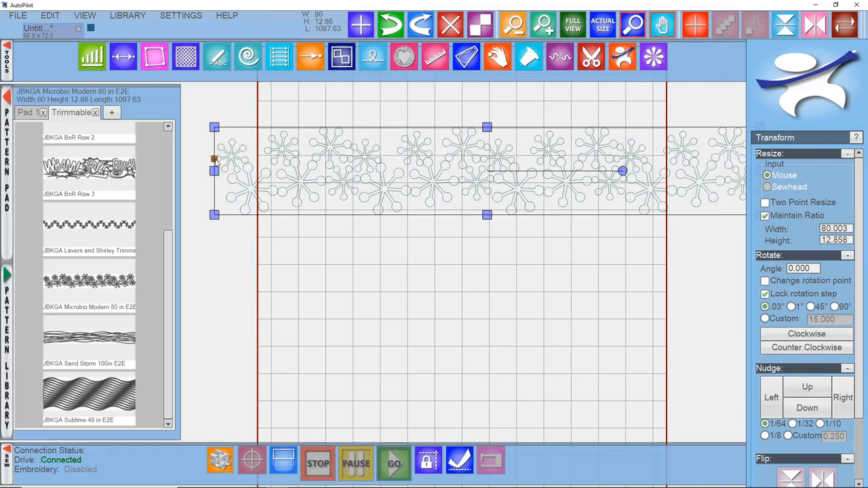
pyautogui.moveTo(267, 175)
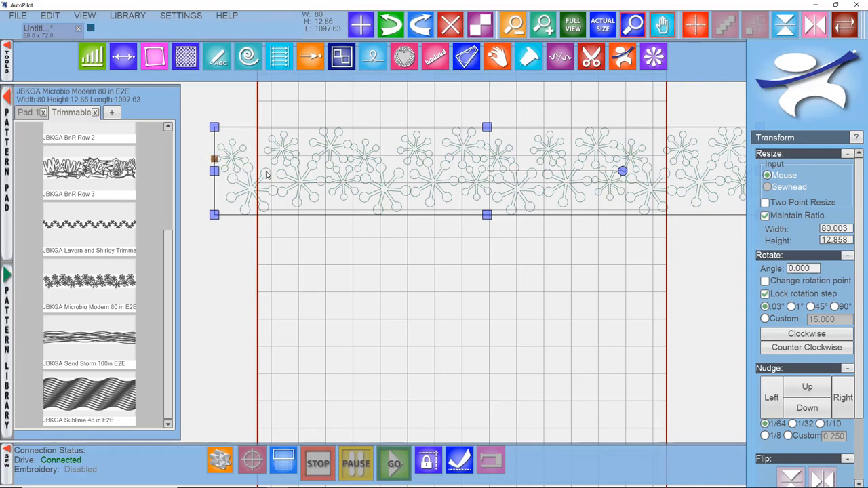
pyautogui.moveTo(715, 176)
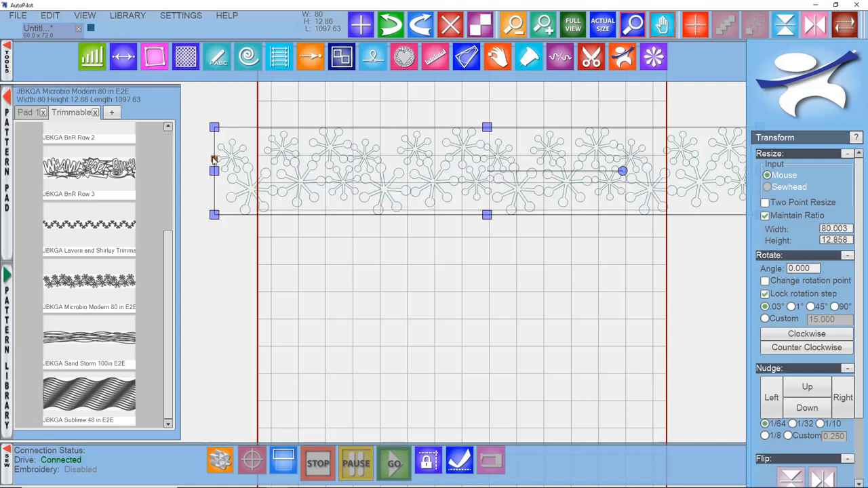
pyautogui.moveTo(353, 233)
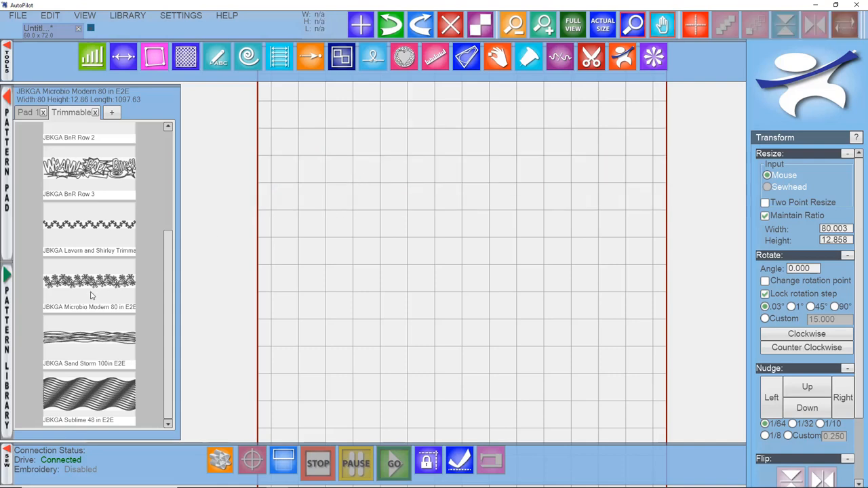
# - Add the Sand Storm 100in E2E pattern, then switch to the Viney Trimmable layout tab
pyautogui.doubleClick(84, 339)
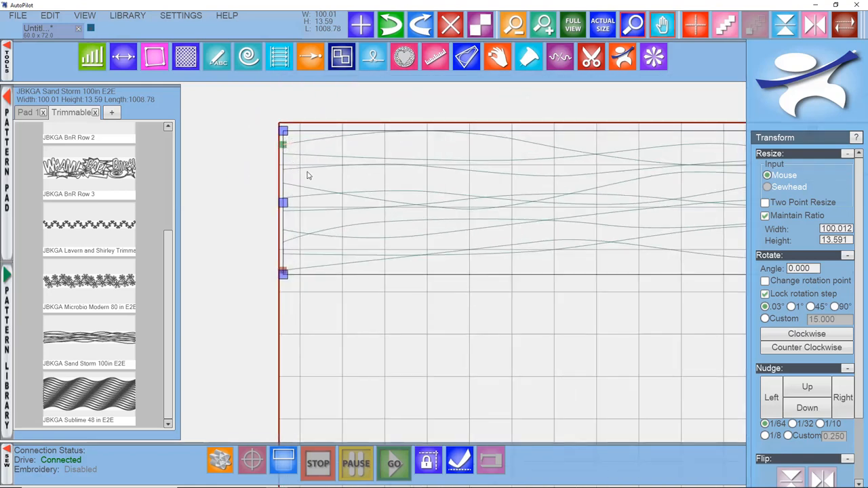
pyautogui.rightClick(306, 175)
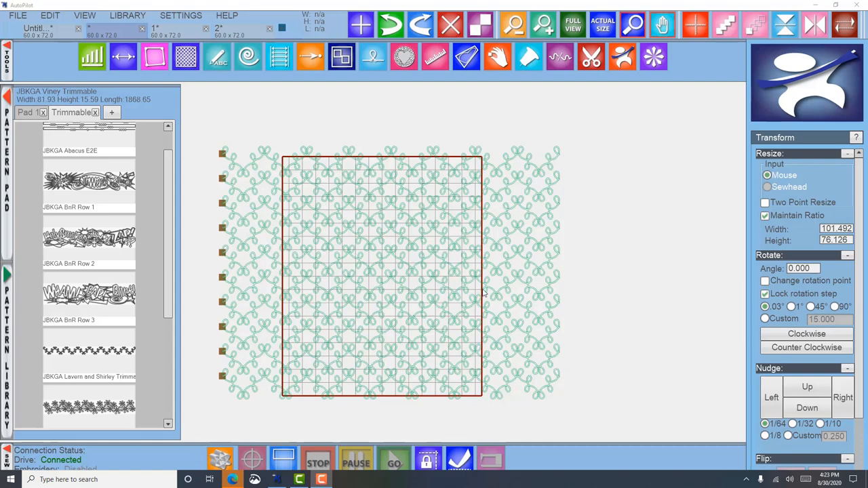
pyautogui.moveTo(509, 322)
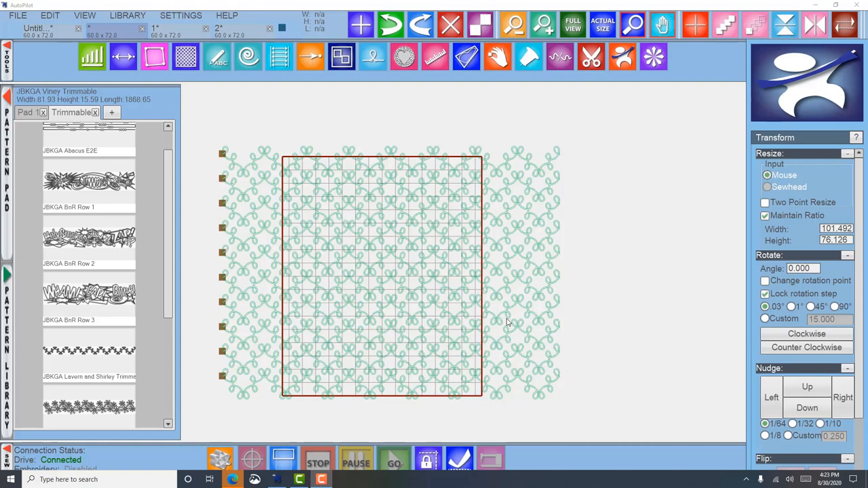
pyautogui.moveTo(447, 312)
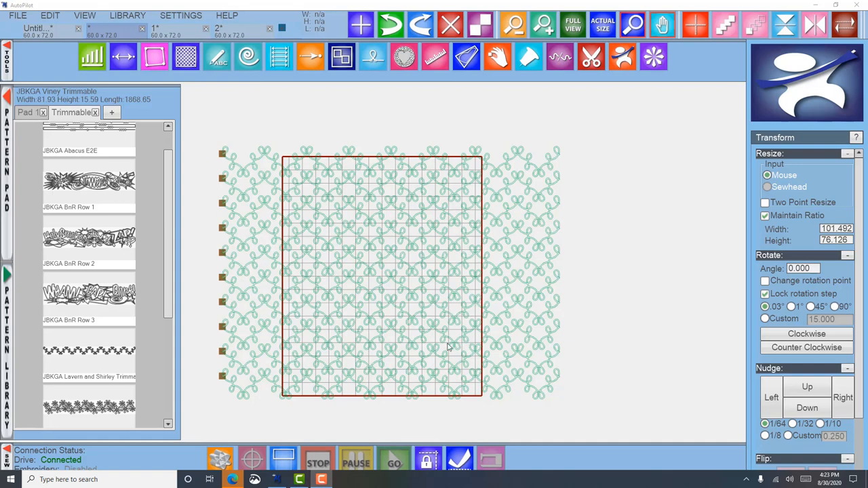
pyautogui.moveTo(221, 127)
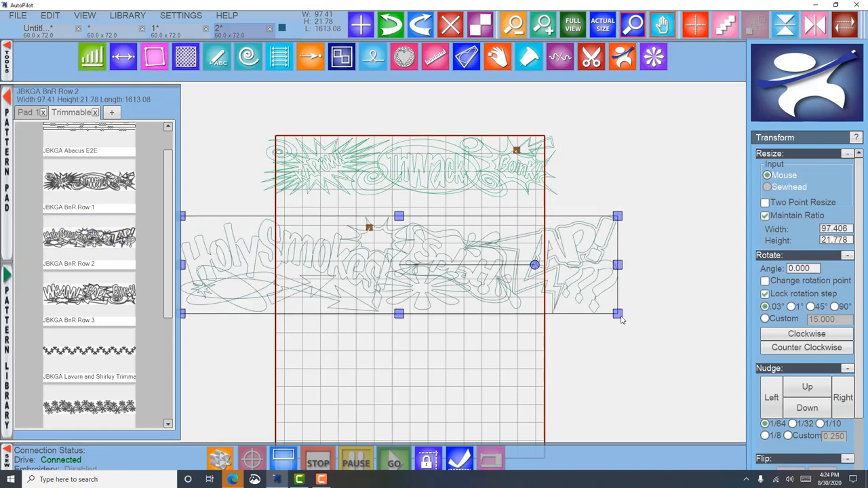
# - Shrink BnR Row 2 to the quilt width, then move and resize Row 3 beneath it
pyautogui.moveTo(617, 314); pyautogui.dragTo(566, 270)
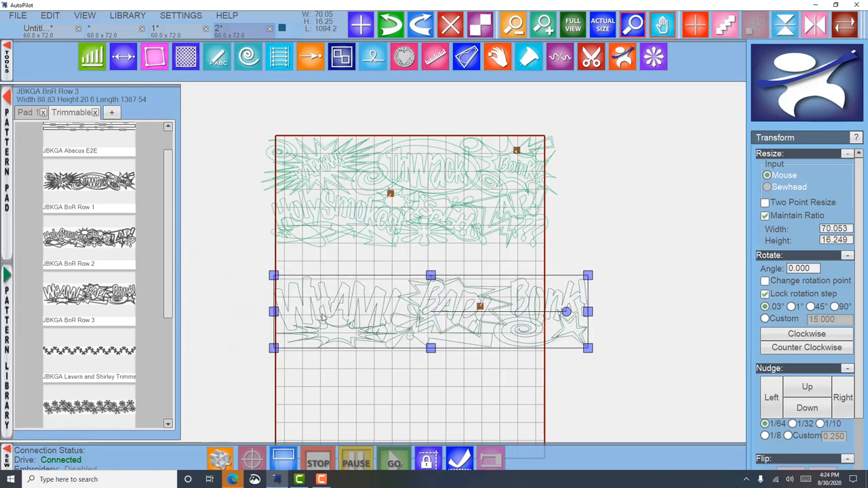
pyautogui.moveTo(588, 348); pyautogui.dragTo(566, 312)
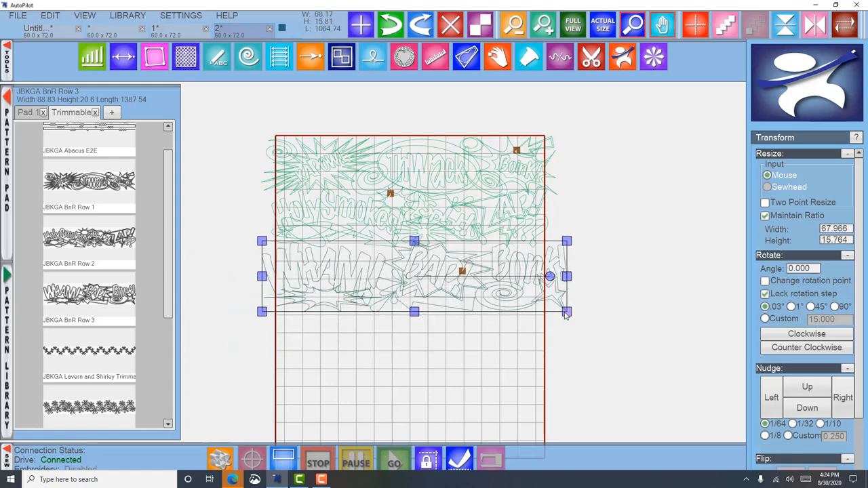
pyautogui.moveTo(566, 311); pyautogui.dragTo(546, 305)
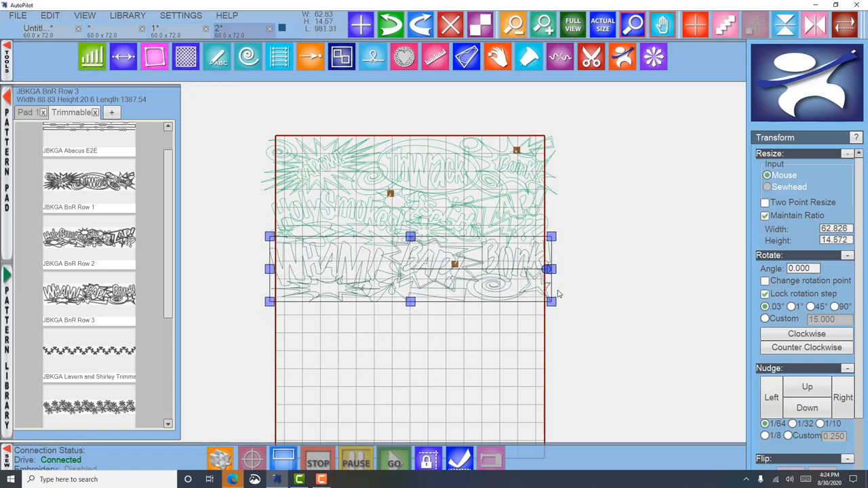
pyautogui.moveTo(551, 269); pyautogui.dragTo(542, 269)
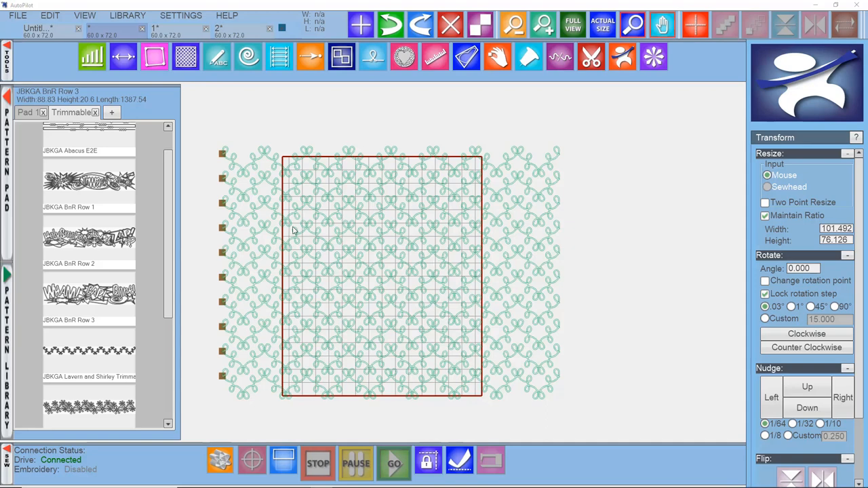
pyautogui.moveTo(499, 305)
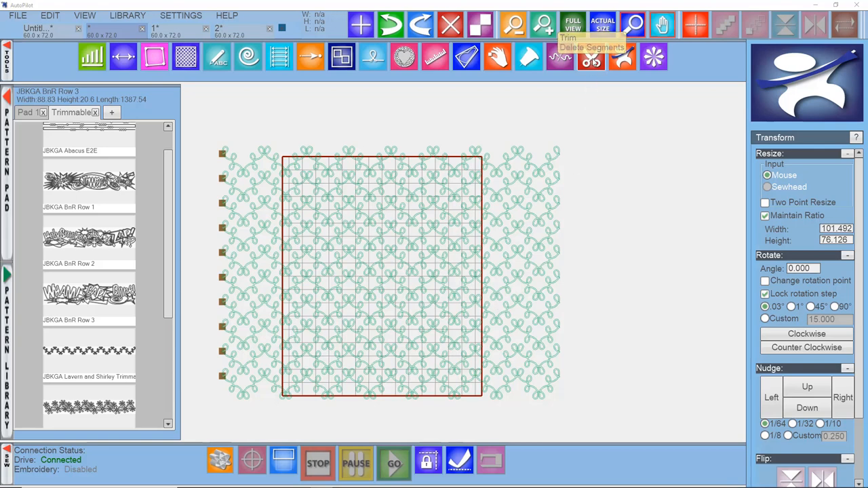
# - Open the Trim scissors tool on the Viney edge-to-edge layout
pyautogui.click(591, 58)
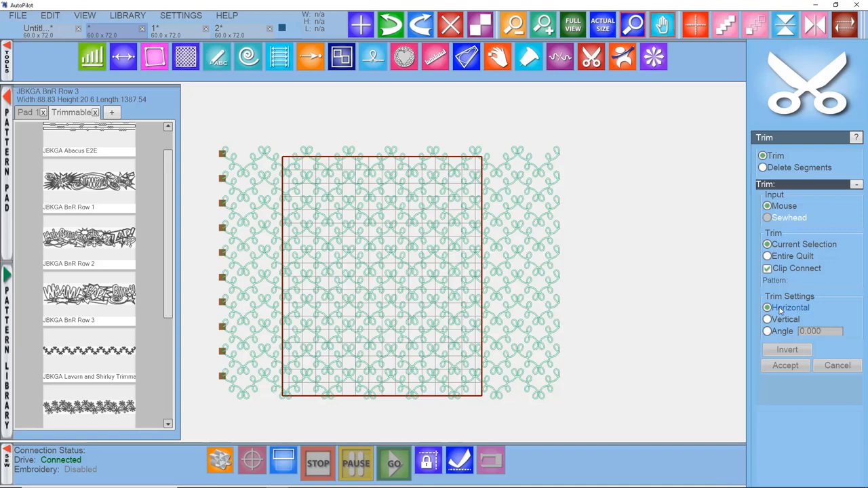
# - Trim the Viney overhang past the quilt's right edge with an entire-quilt vertical cut
pyautogui.click(767, 319)
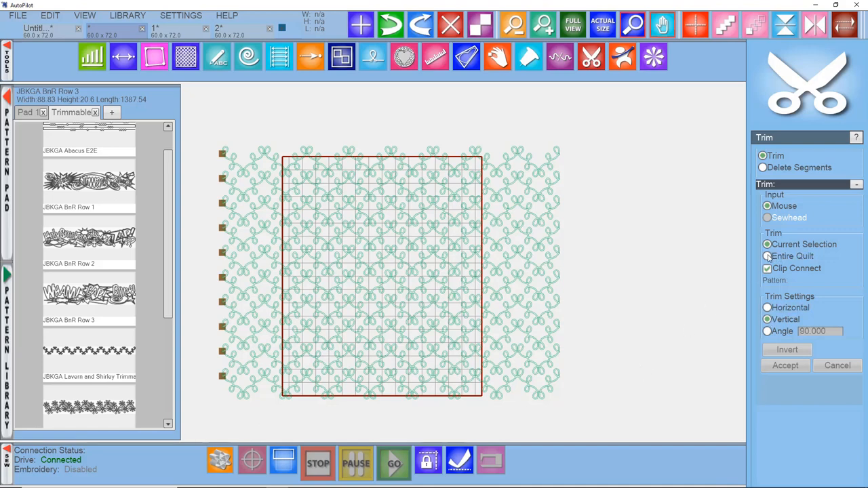
pyautogui.click(767, 256)
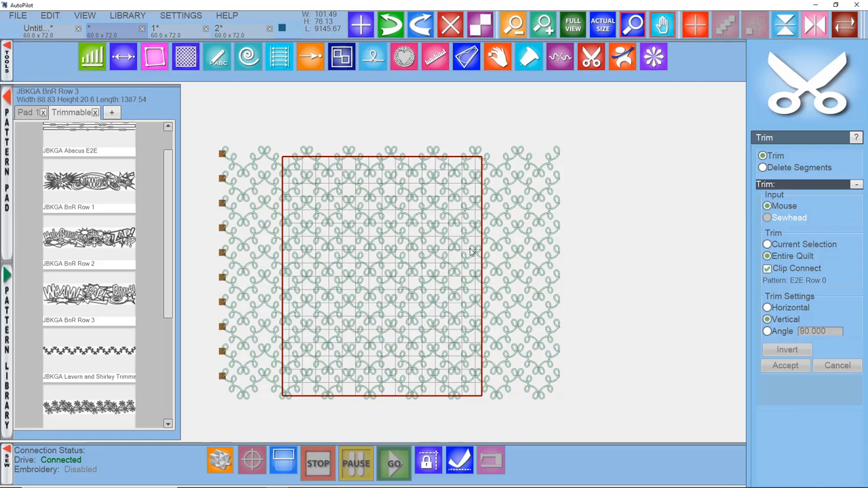
pyautogui.moveTo(484, 230)
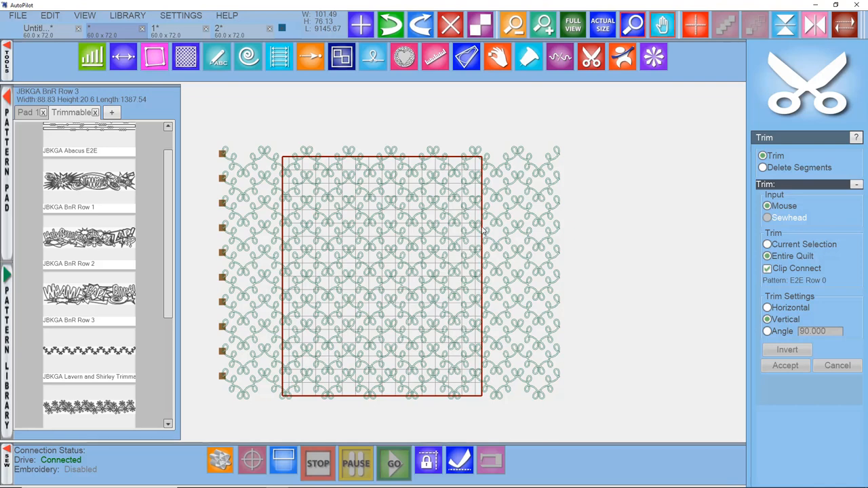
pyautogui.click(481, 228)
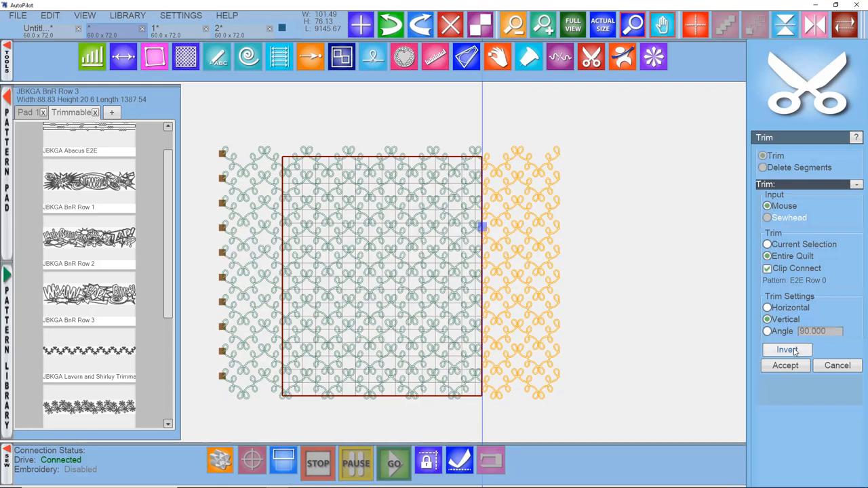
pyautogui.click(787, 349)
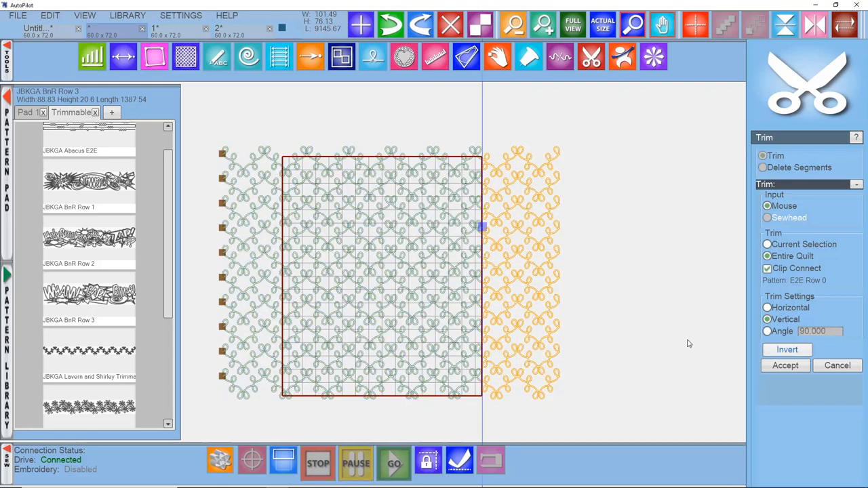
pyautogui.click(784, 365)
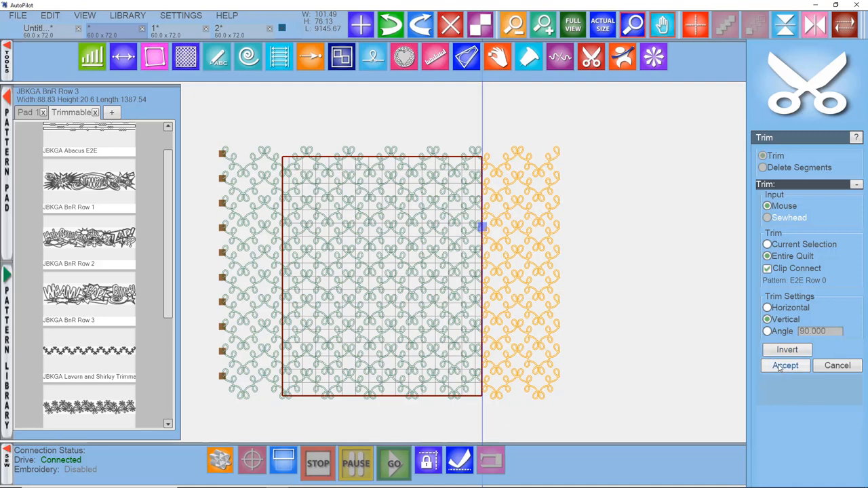
pyautogui.click(784, 366)
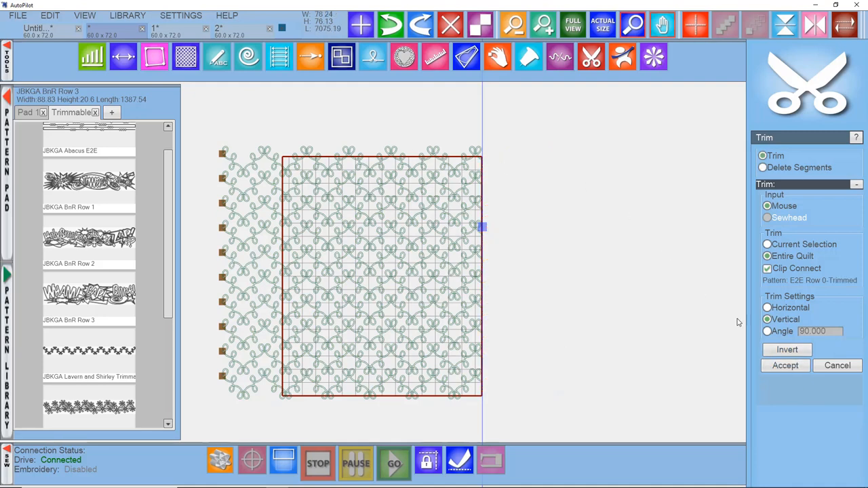
pyautogui.click(767, 307)
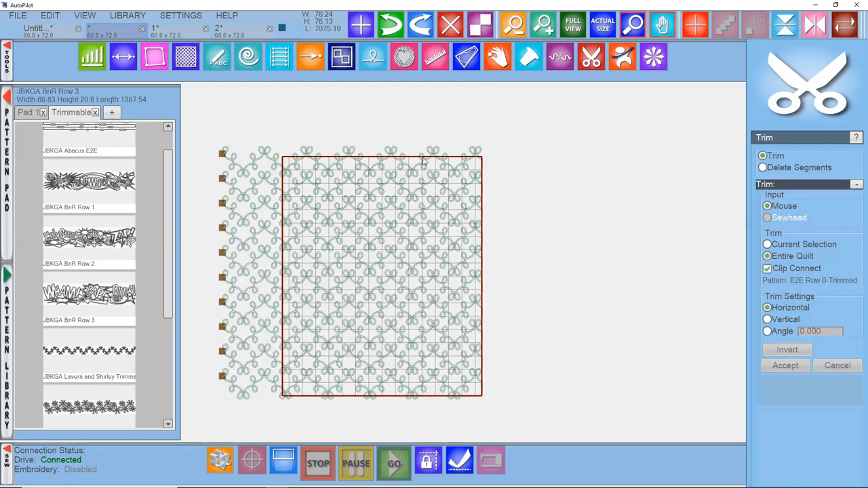
# - Place the horizontal trim line on the quilt's top edge
pyautogui.click(786, 350)
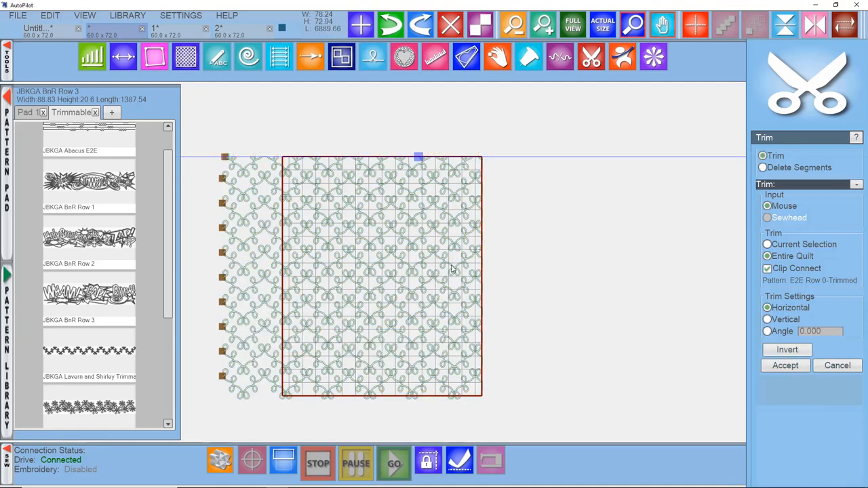
pyautogui.moveTo(514, 170)
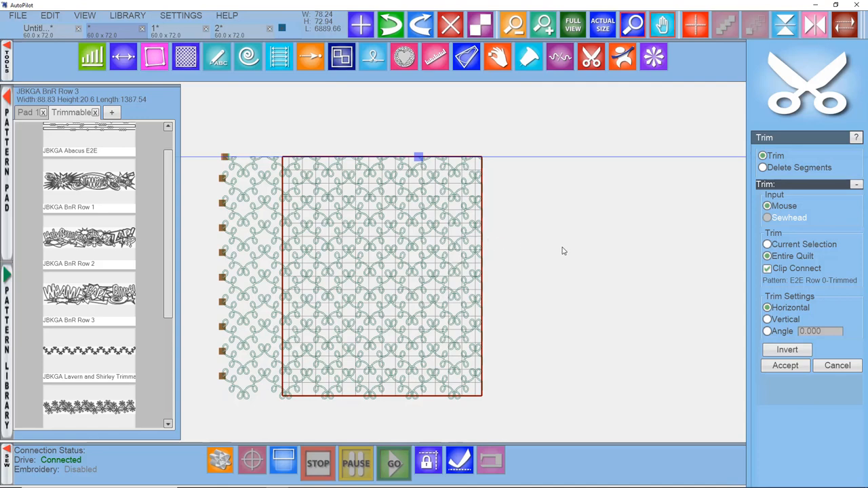
pyautogui.moveTo(563, 254)
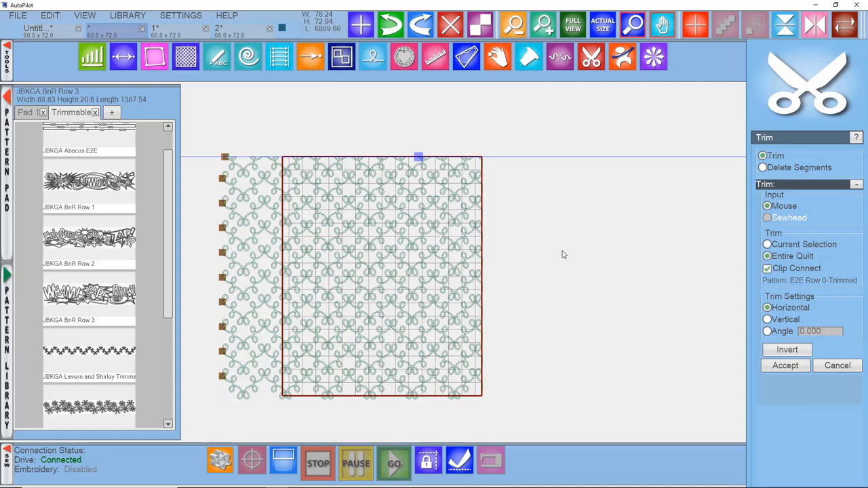
pyautogui.moveTo(565, 257)
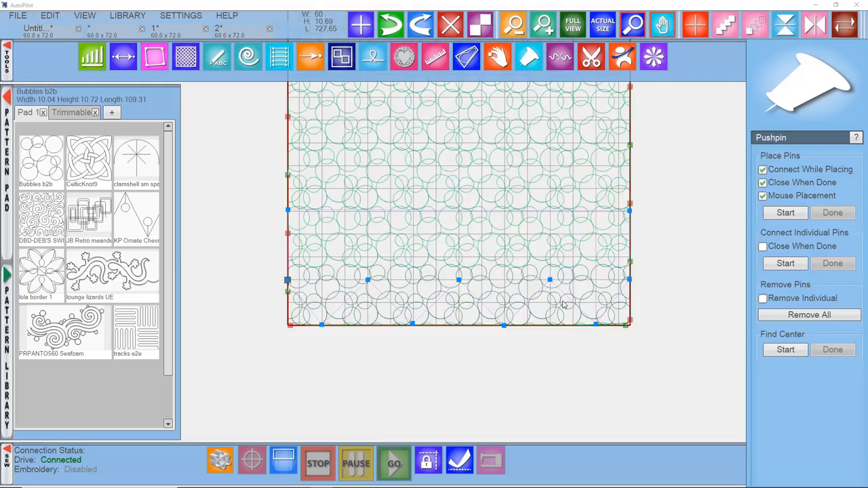
pyautogui.moveTo(445, 307)
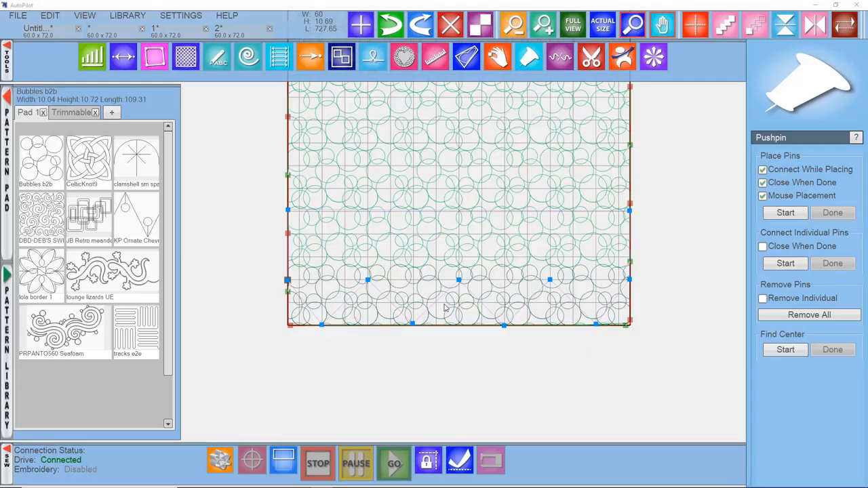
pyautogui.moveTo(619, 331)
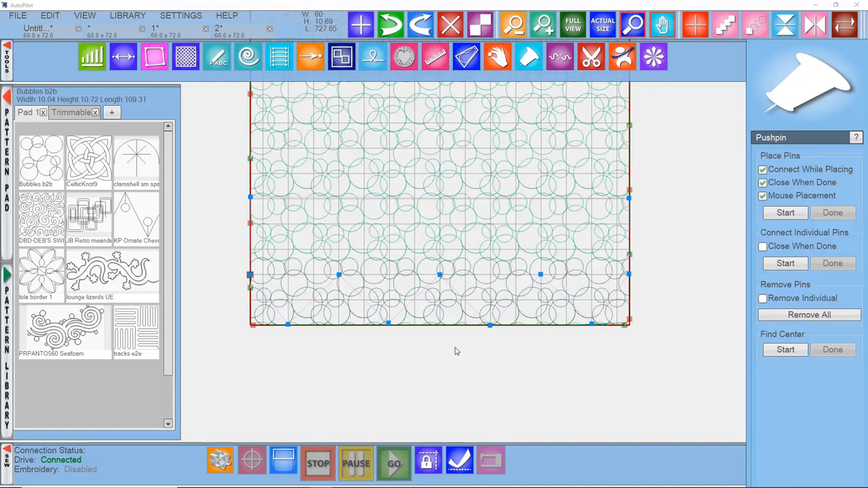
pyautogui.moveTo(425, 351)
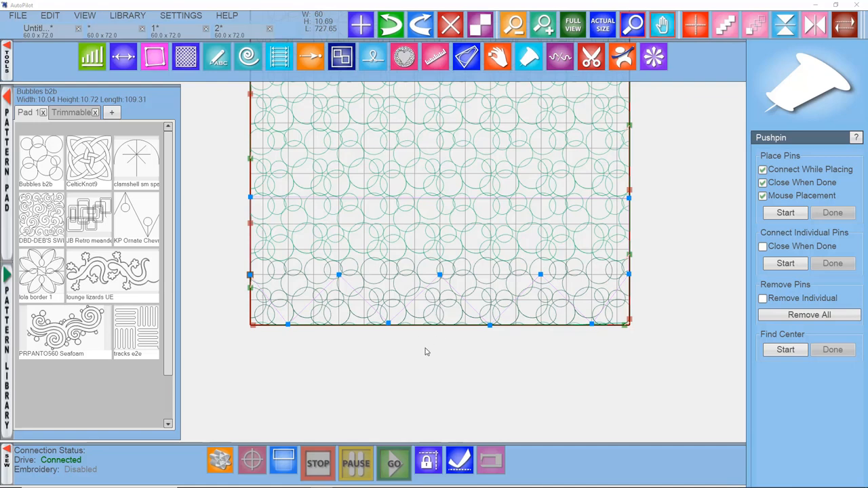
pyautogui.moveTo(562, 398)
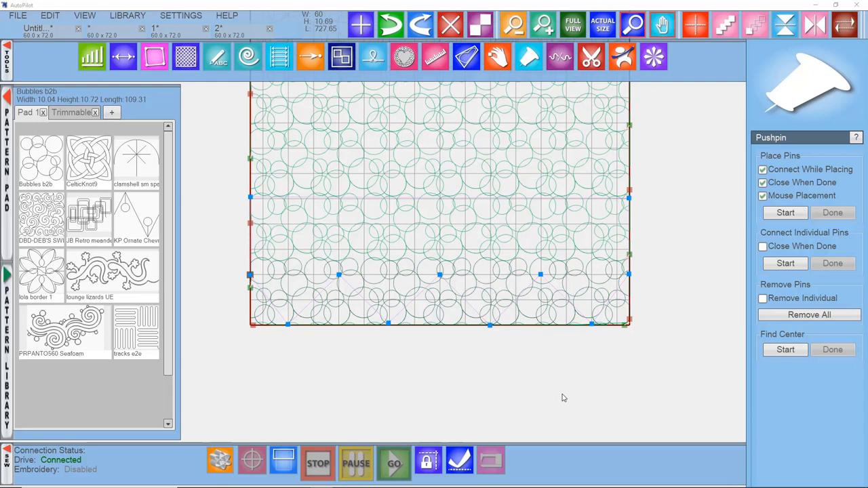
pyautogui.moveTo(484, 390)
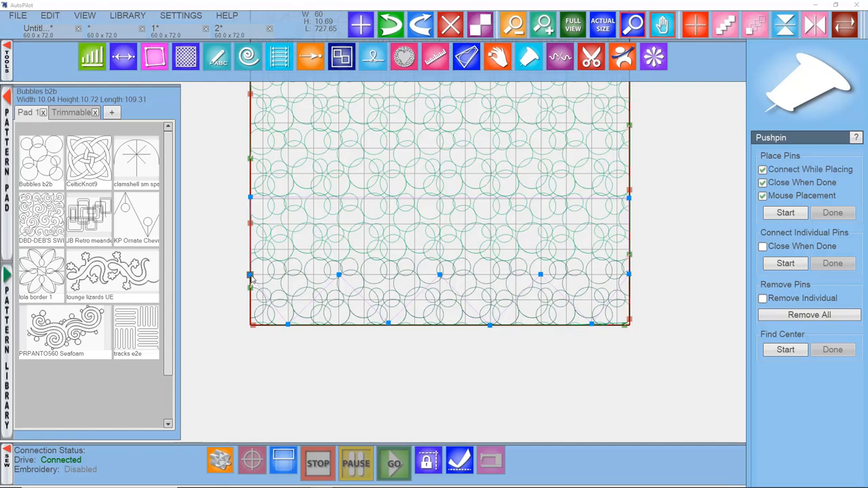
pyautogui.moveTo(420, 294)
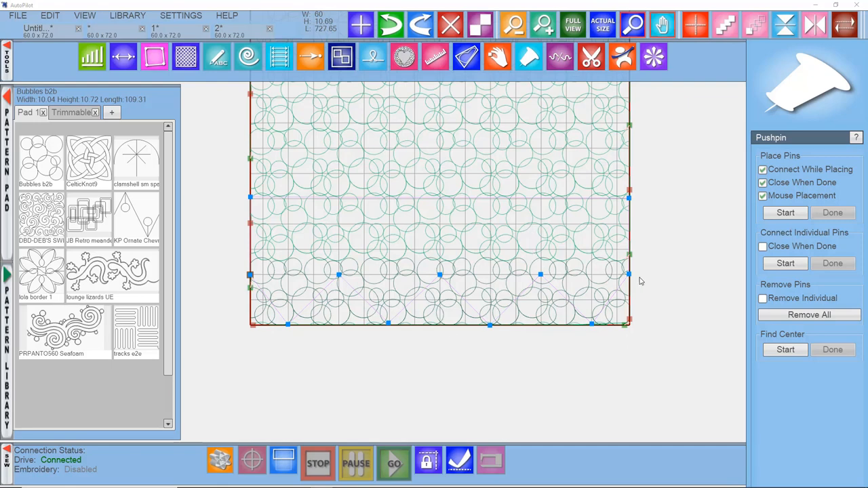
pyautogui.moveTo(647, 283)
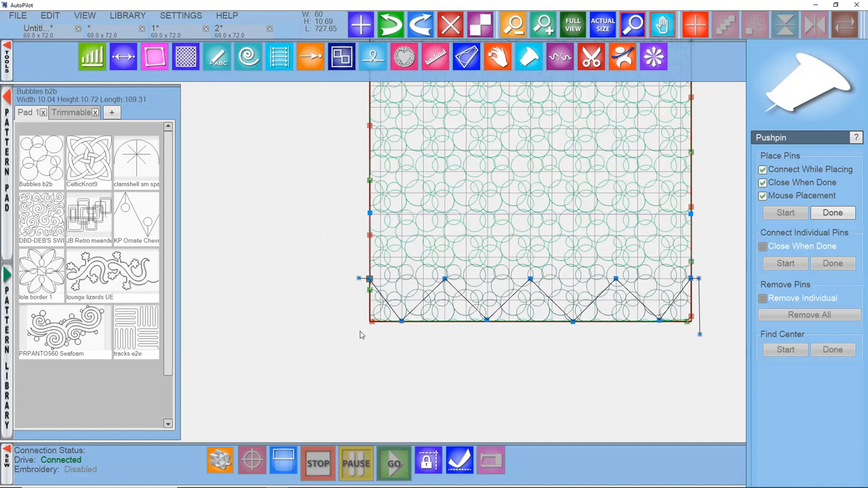
# - Add a pin outside the lower-left corner and close the zigzag pin outline
pyautogui.click(832, 212)
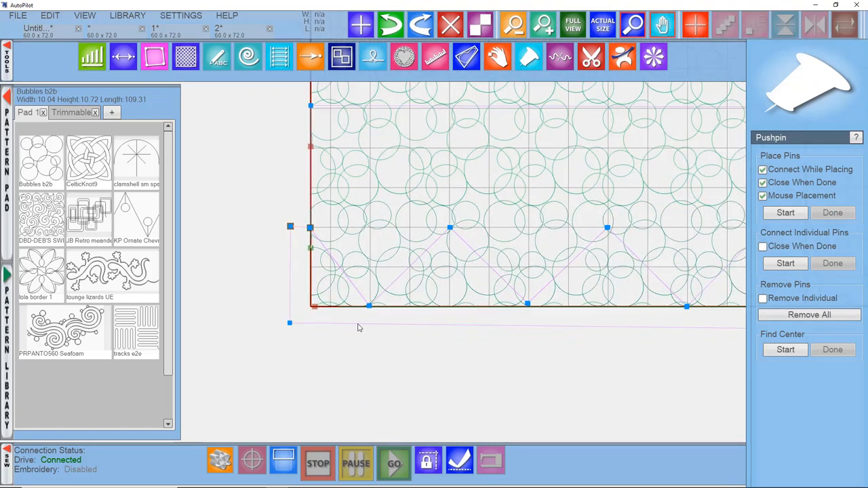
pyautogui.rightClick(360, 327)
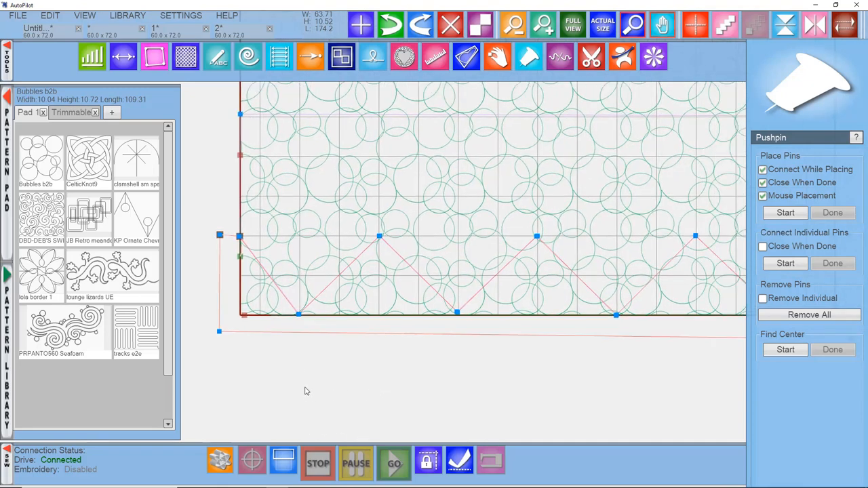
pyautogui.moveTo(318, 412)
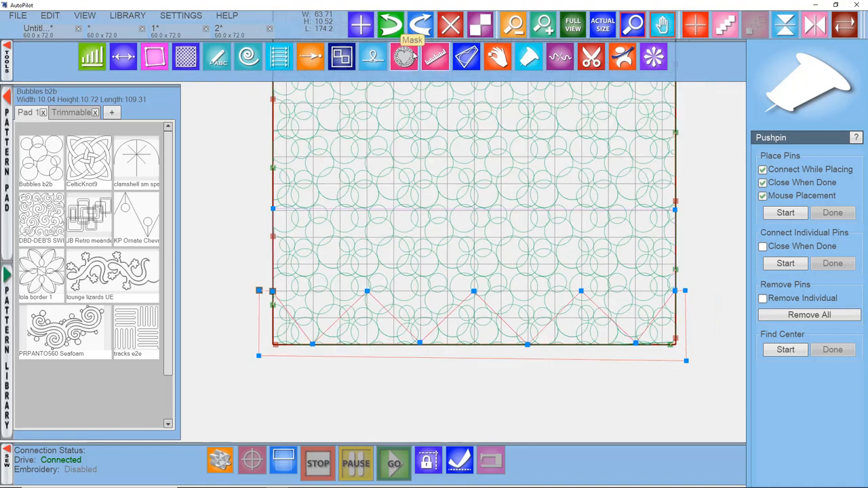
# - Build a mask from the zigzag pushpin outline using the Mask tool
pyautogui.click(404, 57)
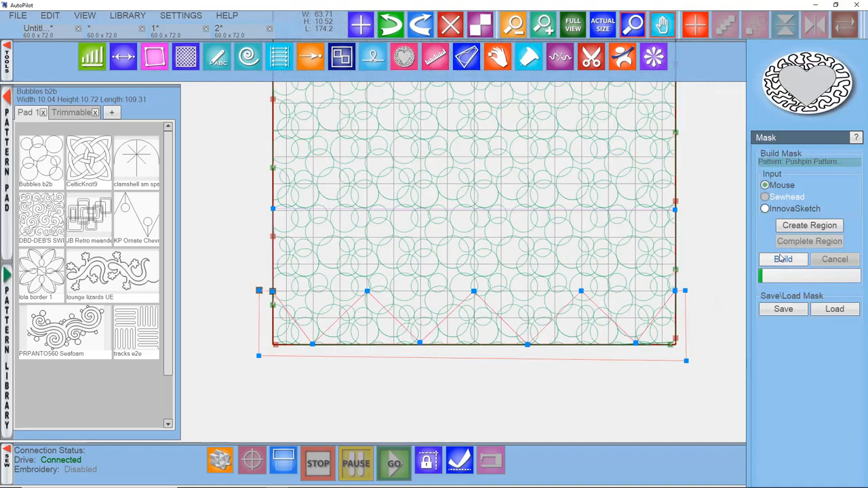
pyautogui.click(783, 259)
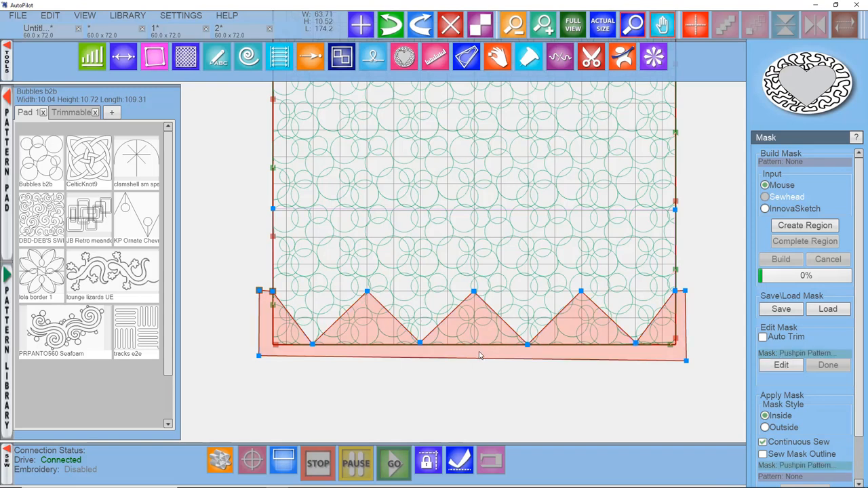
pyautogui.moveTo(522, 330)
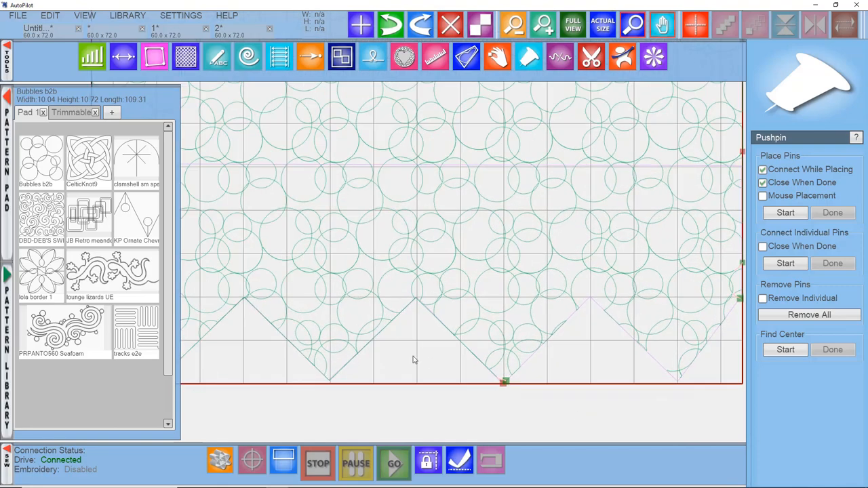
pyautogui.moveTo(616, 341)
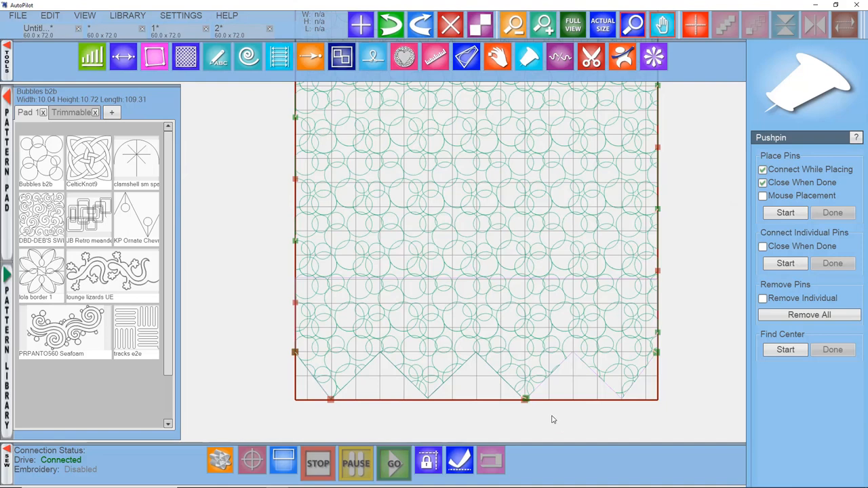
pyautogui.moveTo(574, 426)
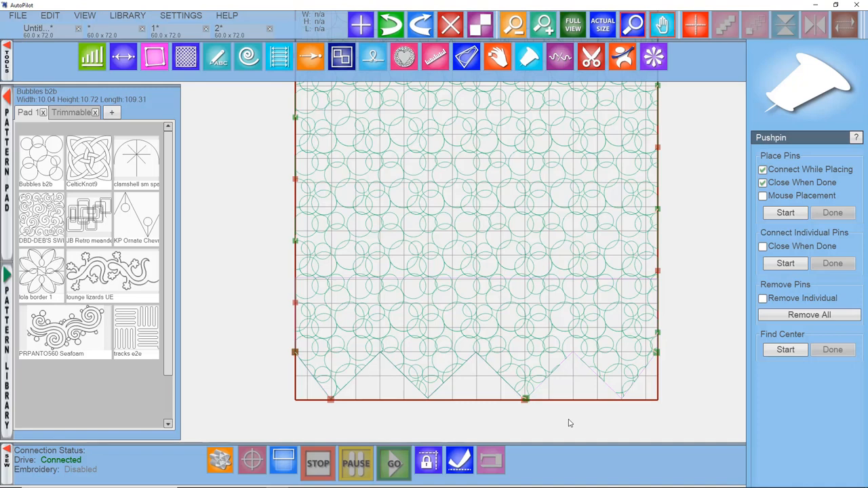
pyautogui.moveTo(567, 423)
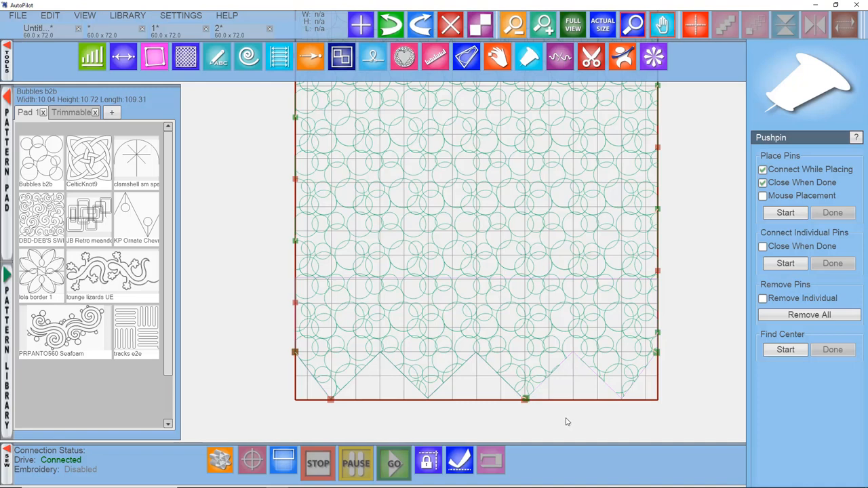